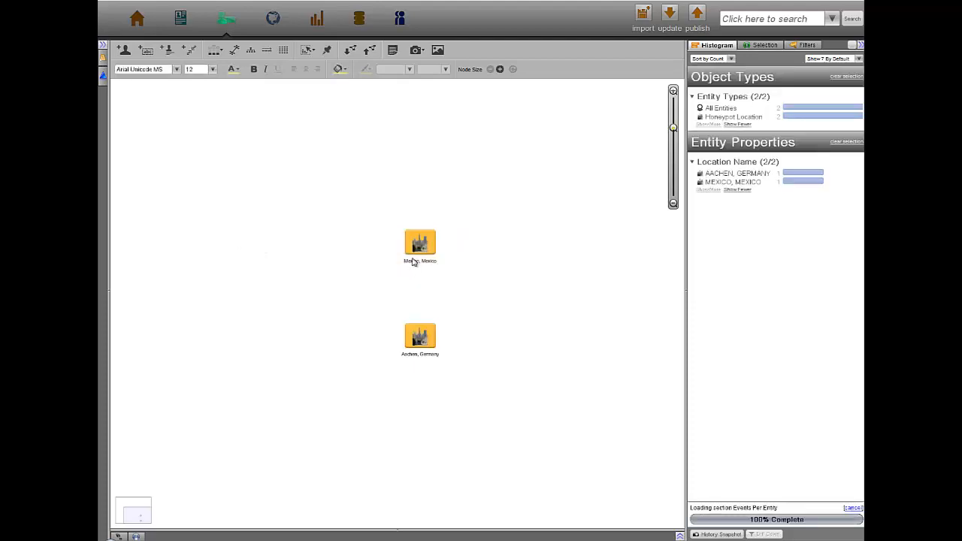
- Run Search Around on the two honeypot locations to reveal linked attack origins and malware
{"action": "right_click", "coordinate": [419, 242]}
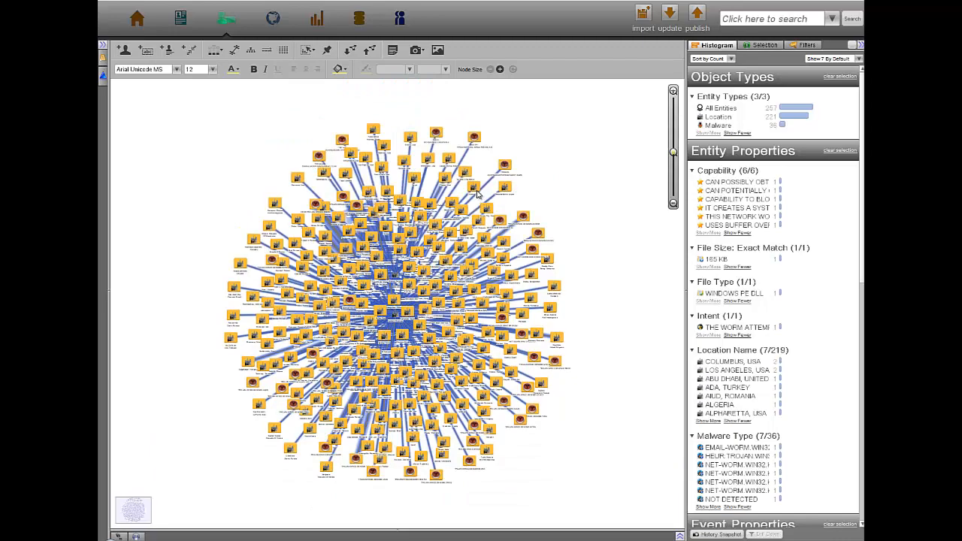
- Plot the graph's locations on the world map and display them as a heatmap
{"action": "left_click", "coordinate": [272, 17]}
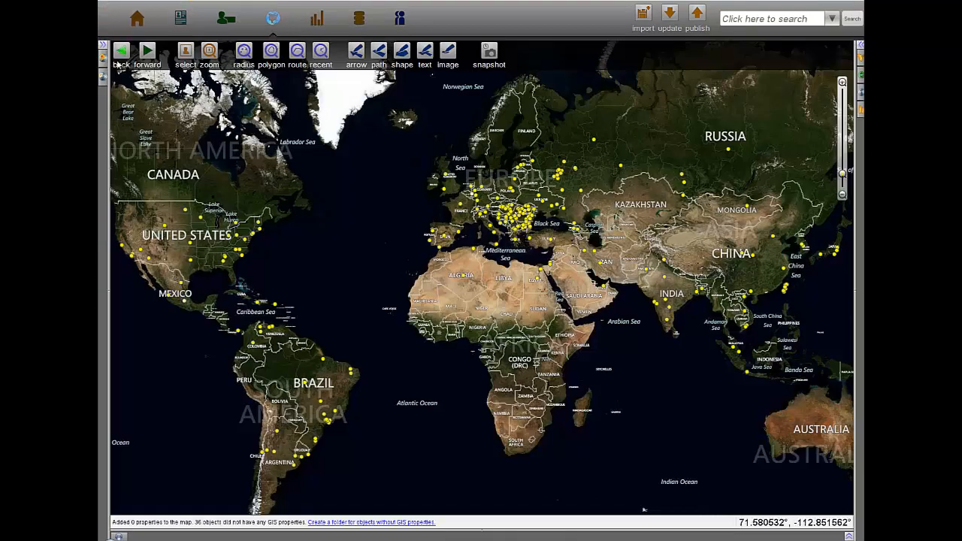
{"action": "left_click", "coordinate": [103, 56]}
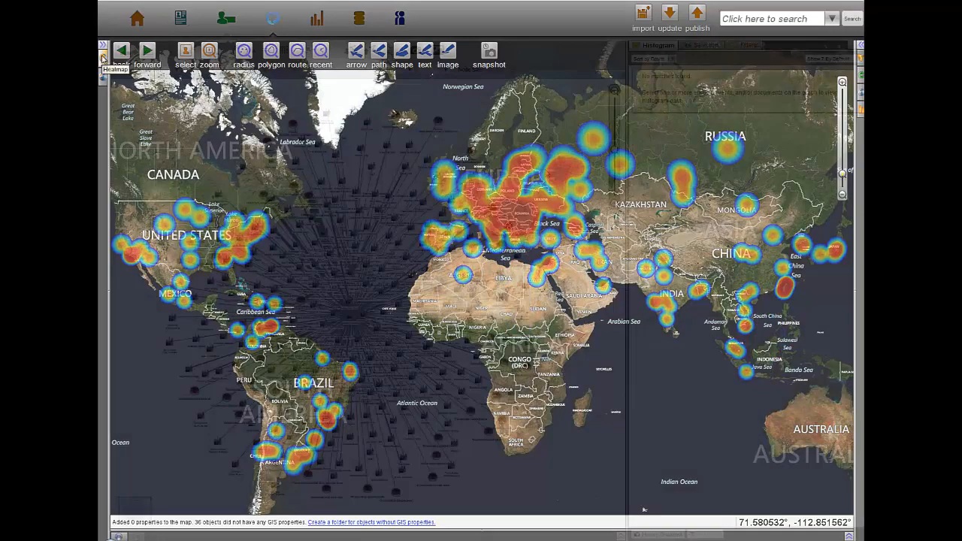
- Return to the attack graph to view histogram counts of malware types, origins and victims
{"action": "left_click", "coordinate": [227, 17]}
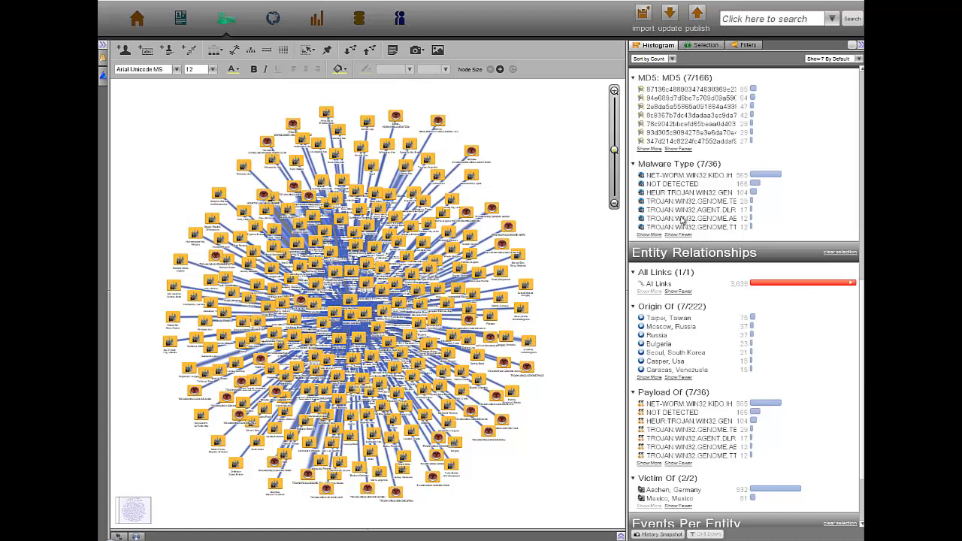
- Select a Malware Type histogram bar, view the NET-WORM.WIN32.KIDO.IH profile, then return to the graph
{"action": "left_click", "coordinate": [688, 193]}
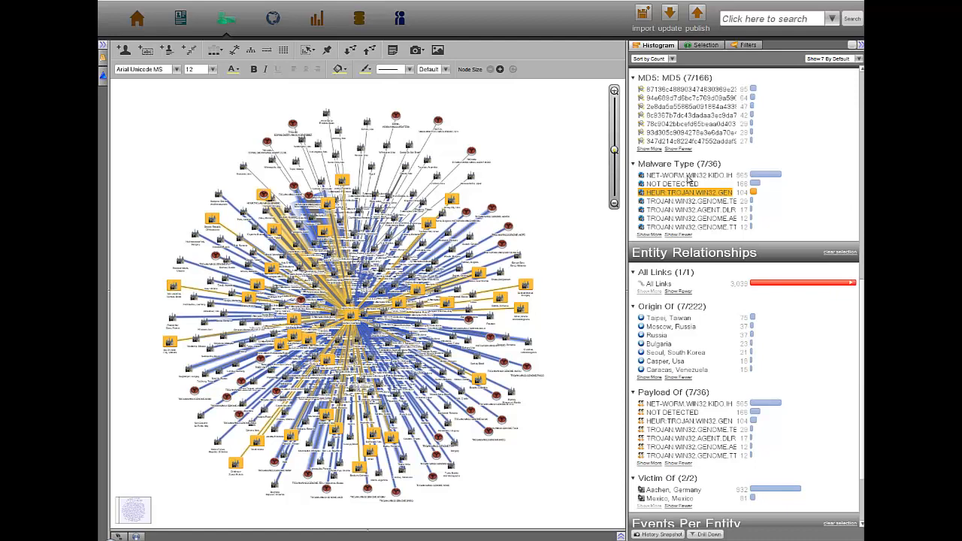
{"action": "left_click", "coordinate": [687, 174]}
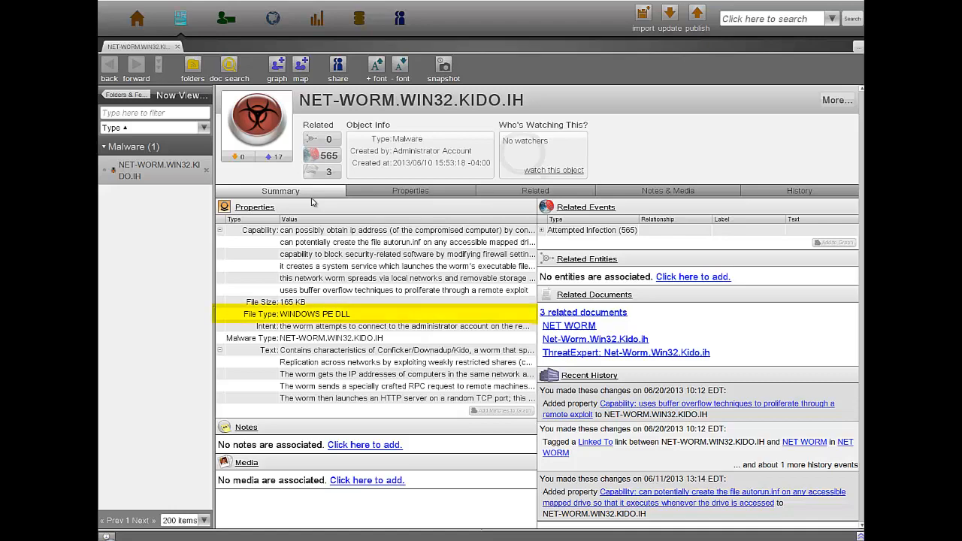
{"action": "left_click", "coordinate": [226, 17]}
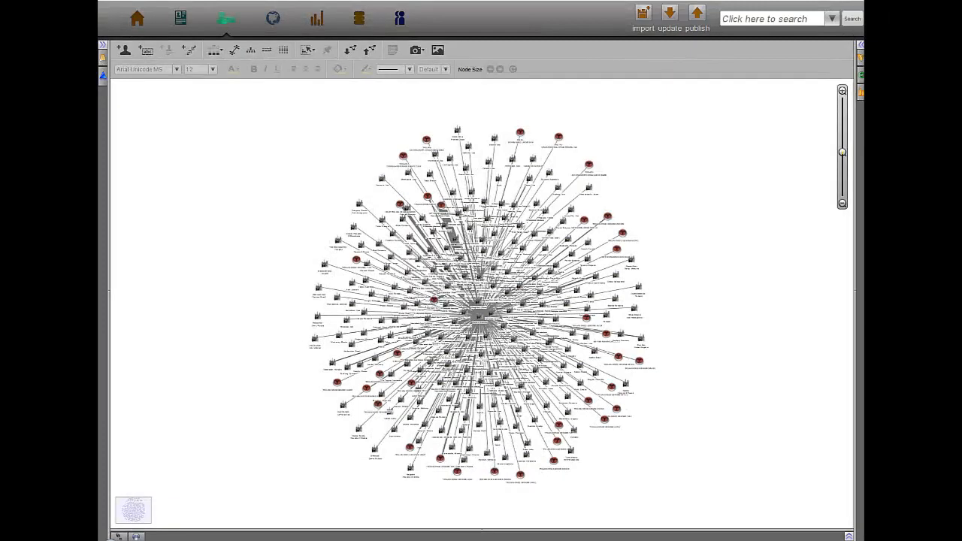